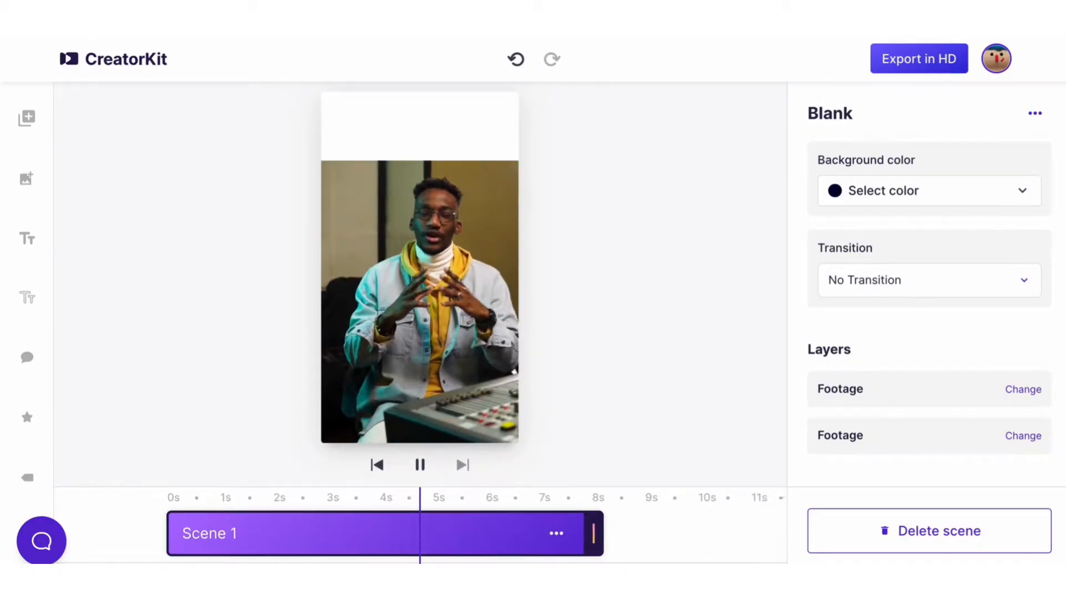
# Delete the extra Footage layer, leaving only the woman speaking into the microphone
pyautogui.click(420, 465)
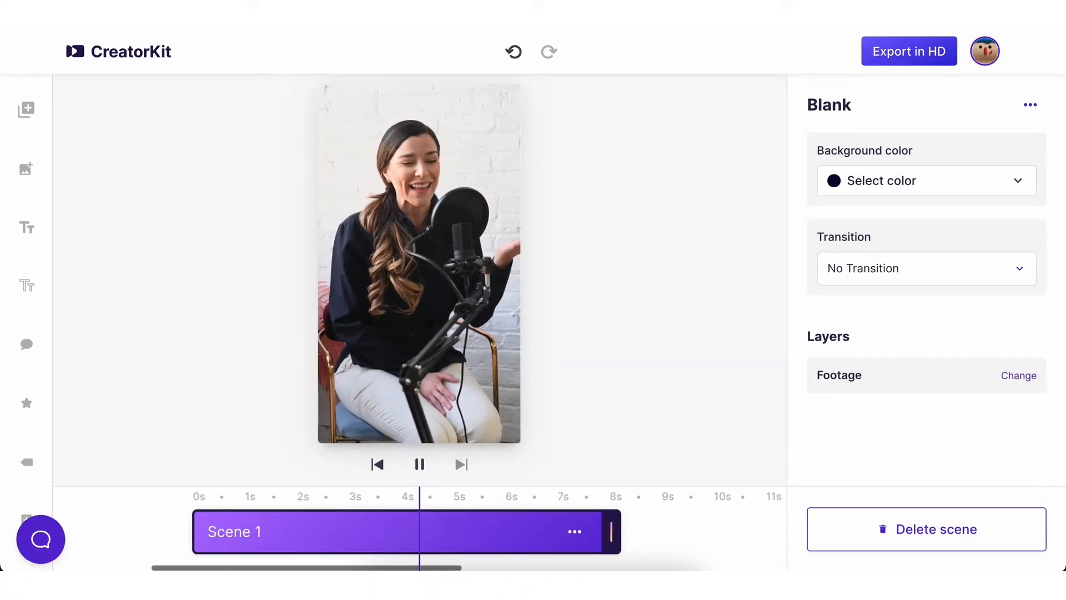
# Browse the Animated Text title presets, expanding the Titles carousel for more
pyautogui.click(26, 228)
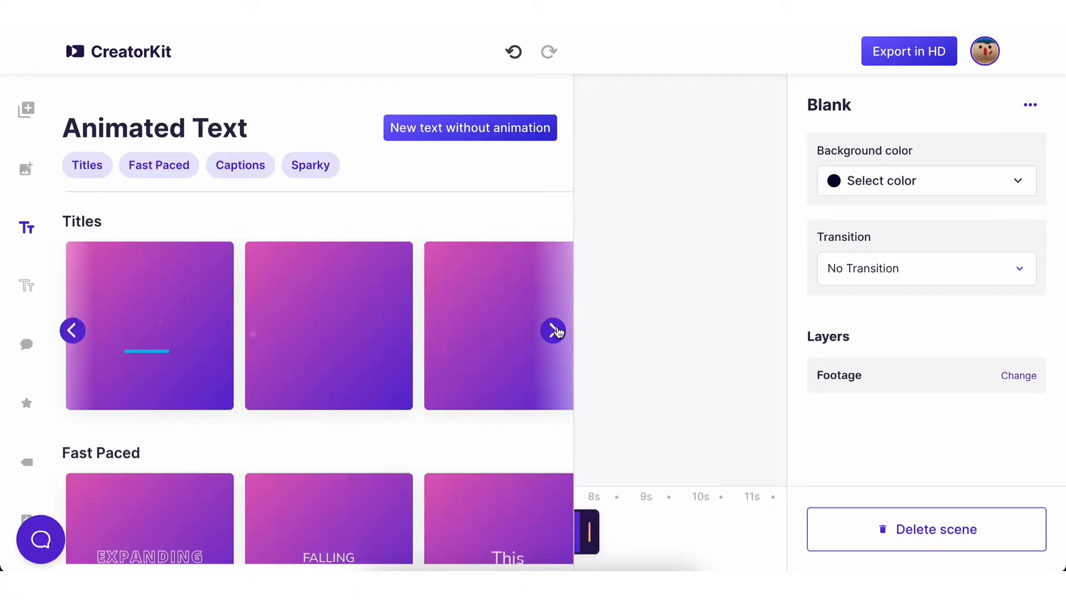
pyautogui.click(554, 331)
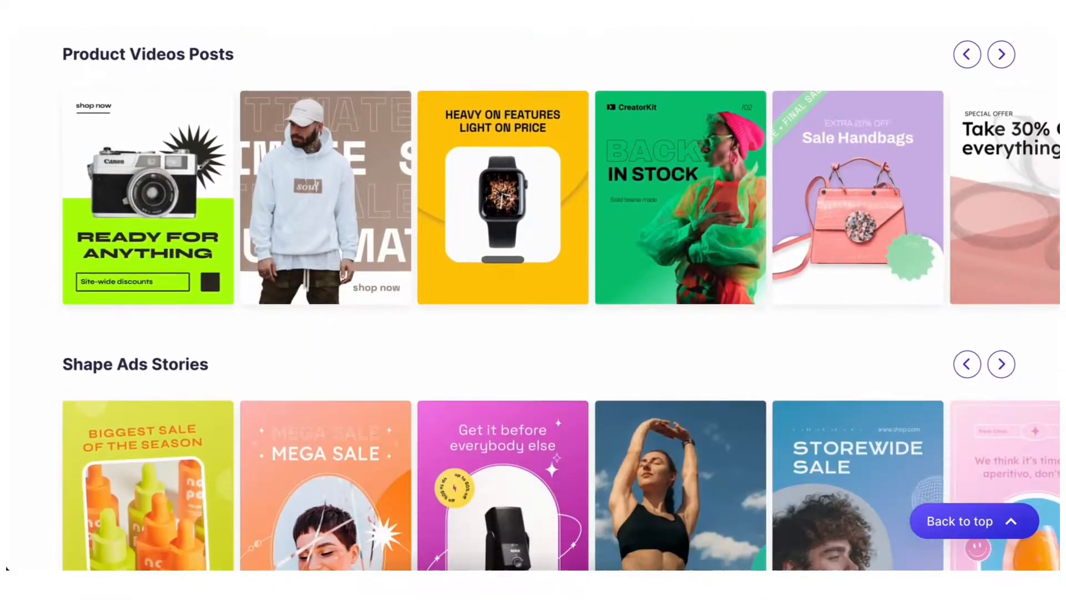
# Scroll down through the story template categories
pyautogui.scroll(-3)
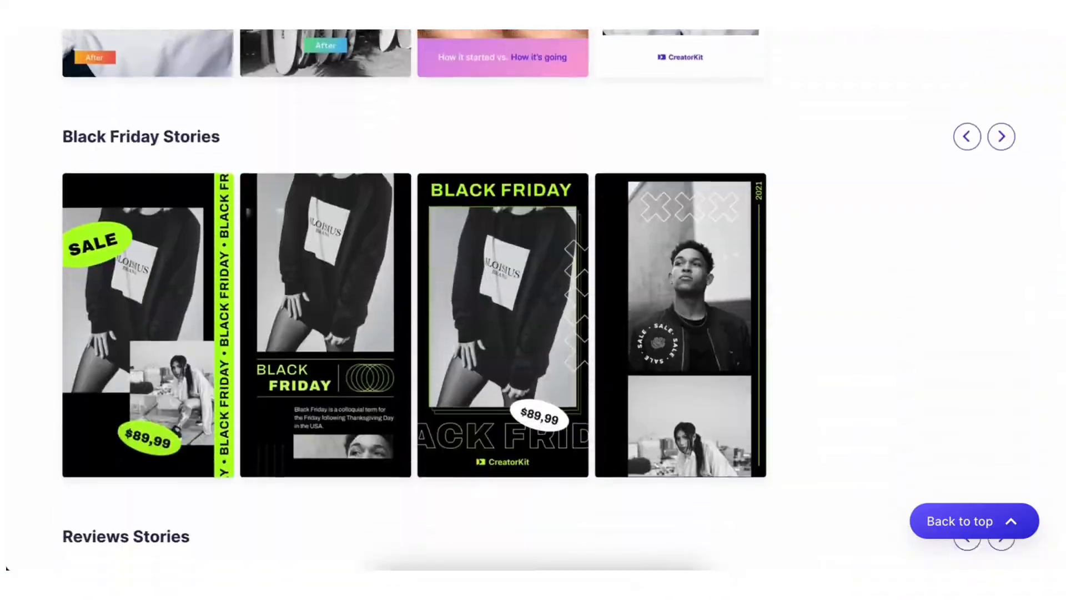
pyautogui.scroll(-3)
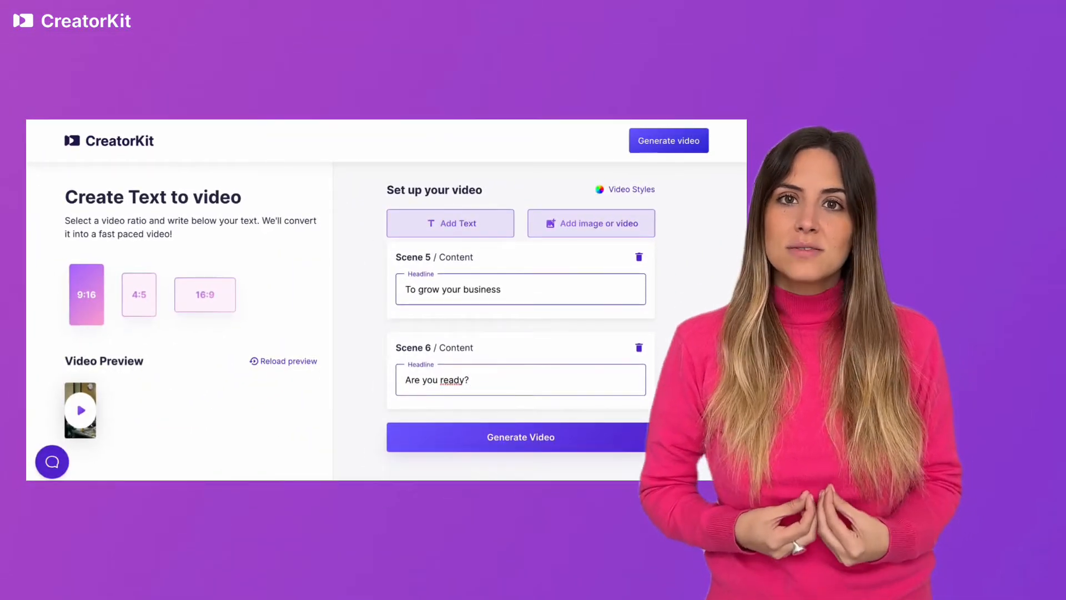
# Launch the Text to video tool for a new project with Footage 1 intro
pyautogui.click(519, 436)
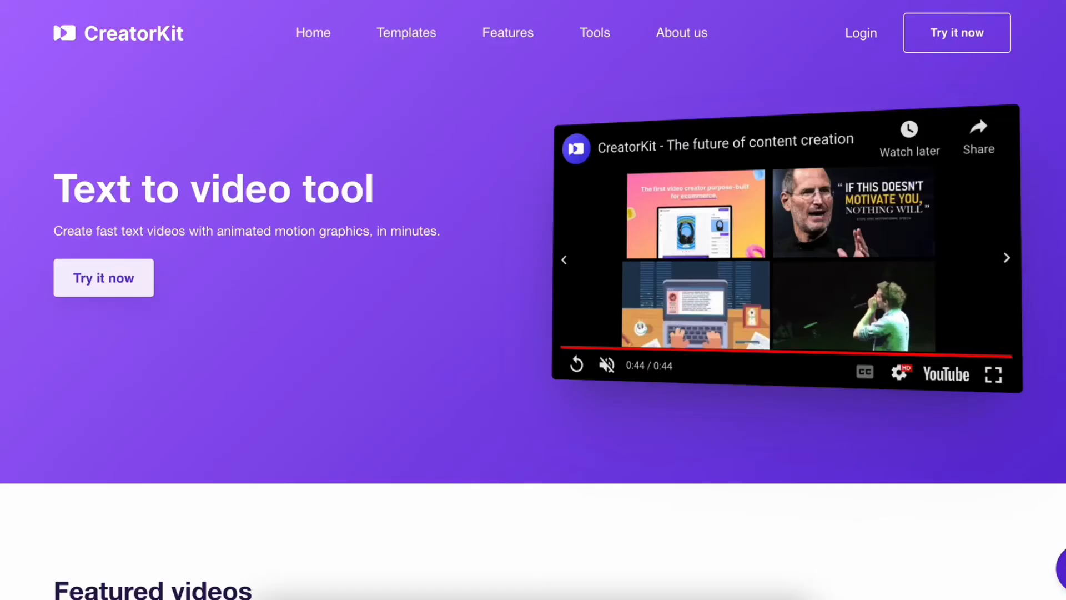
pyautogui.click(104, 278)
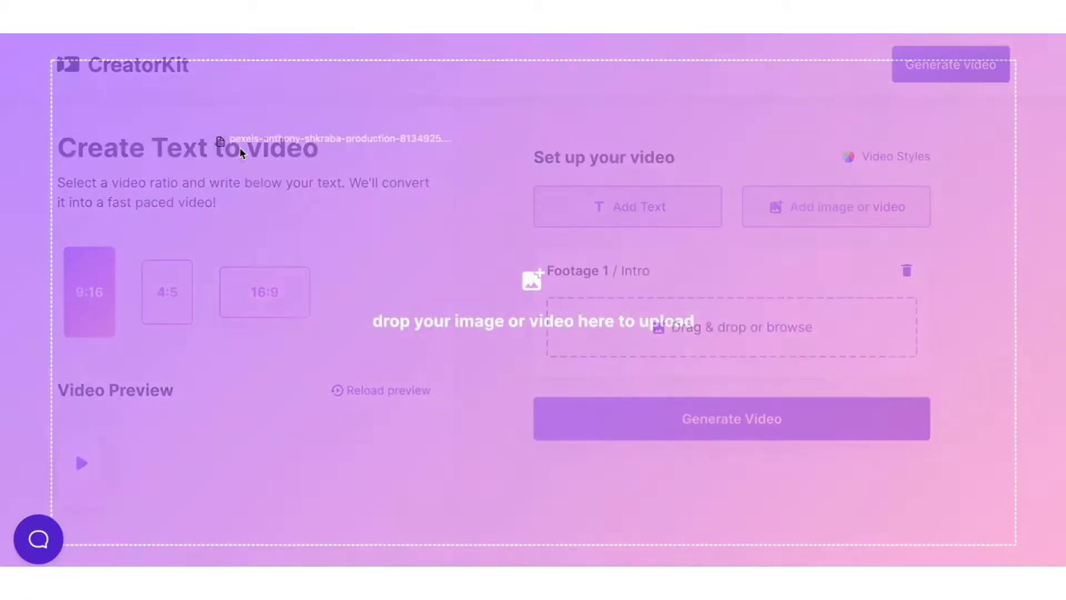